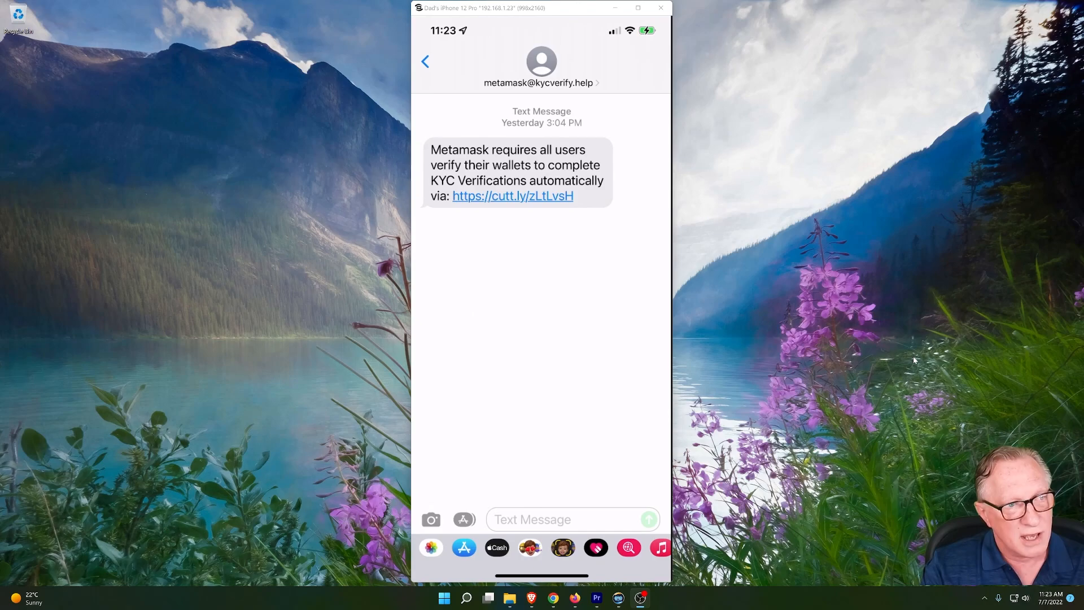
mouse_move(935, 353)
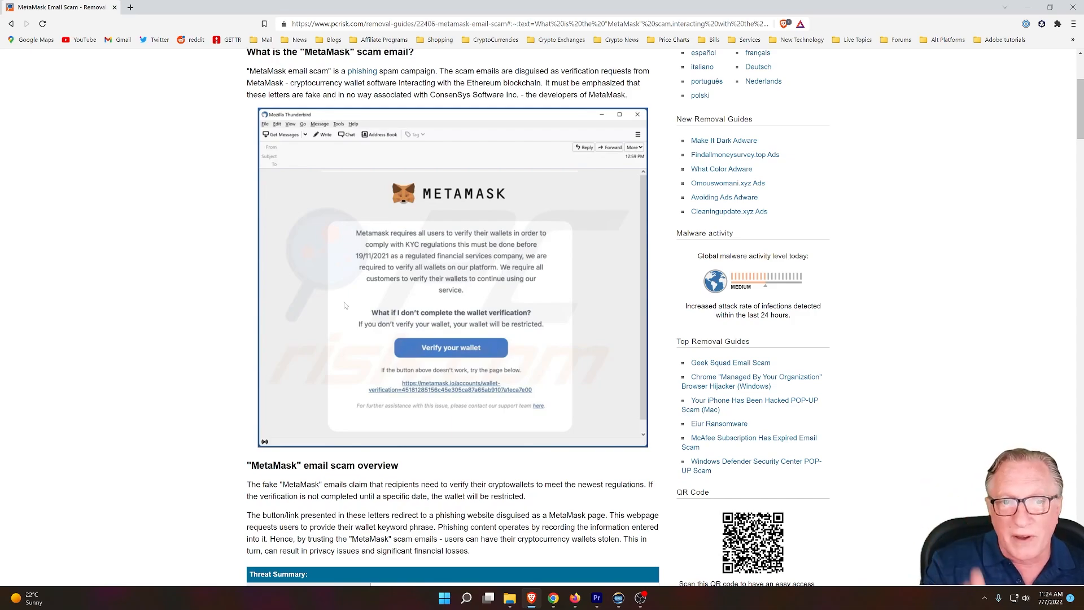
mouse_move(437, 206)
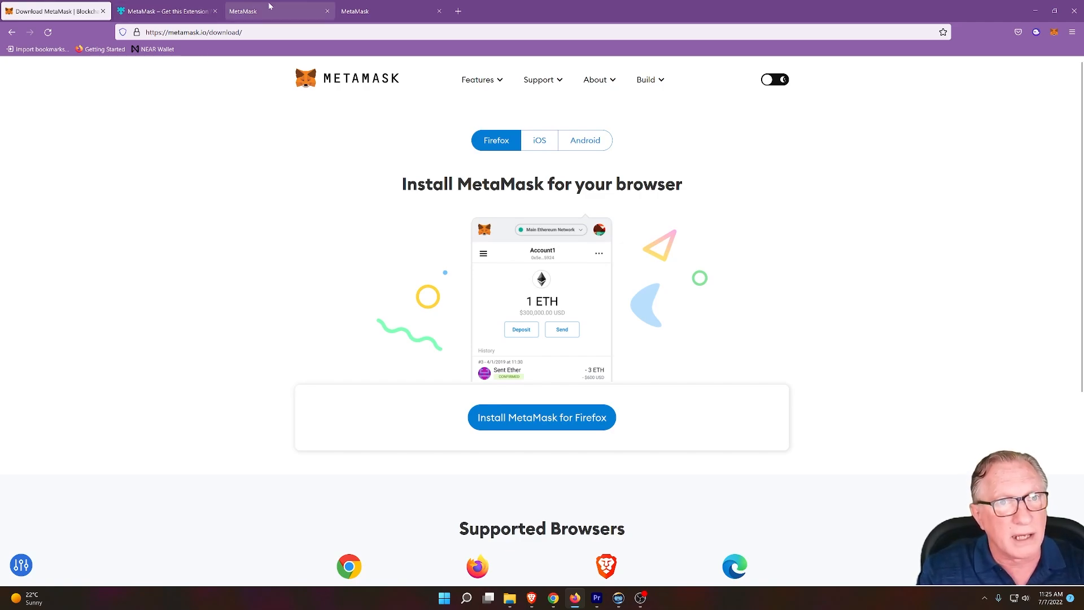
View MetaMask's welcome and import-or-create wallet screens, then the Ledger video's YouTube Studio details
left_click(276, 12)
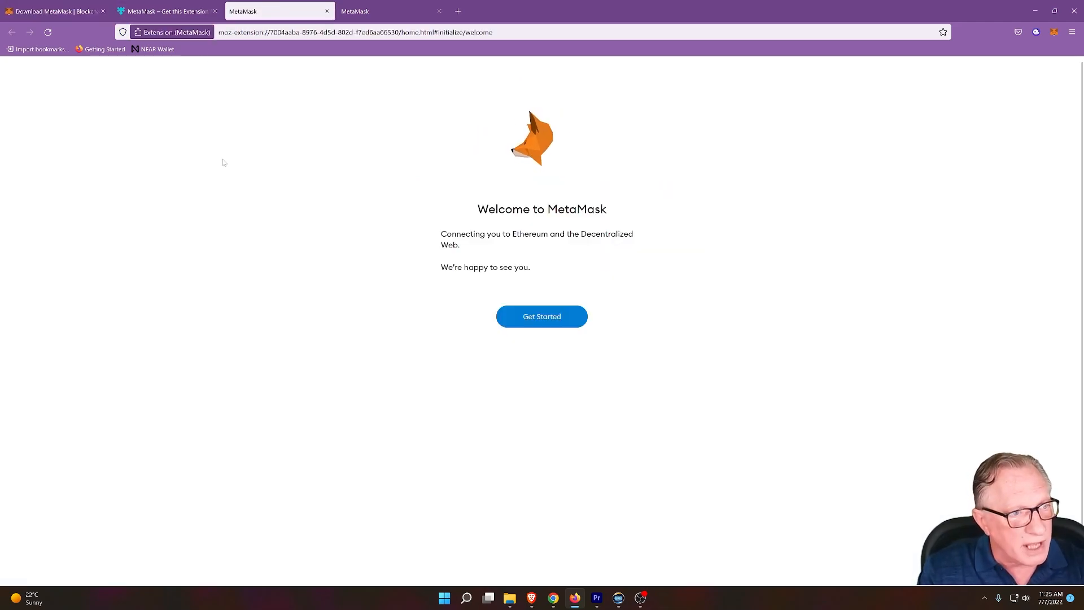
left_click(542, 317)
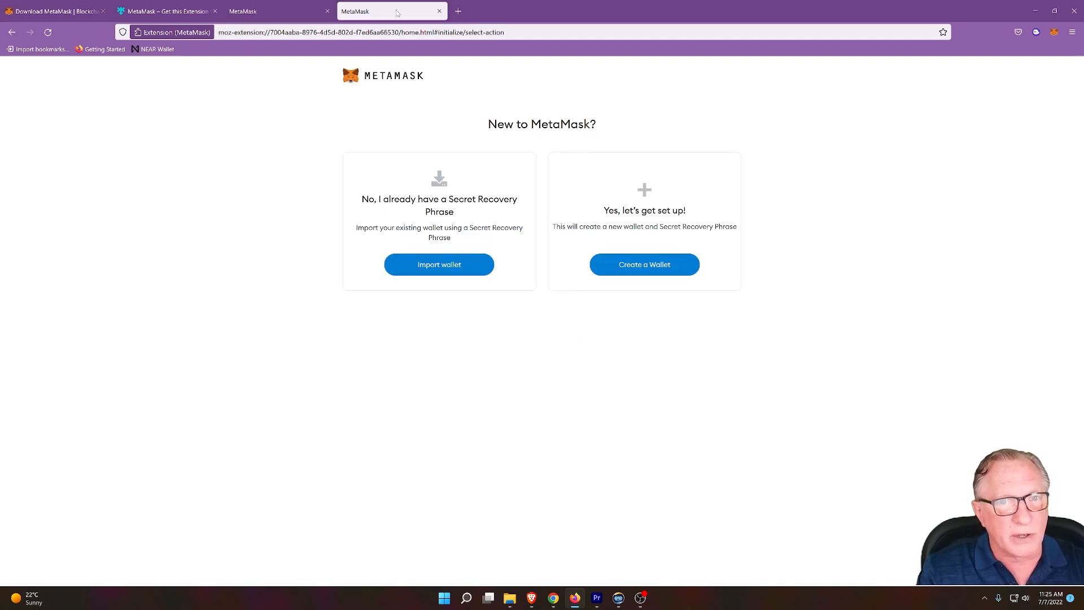
mouse_move(281, 169)
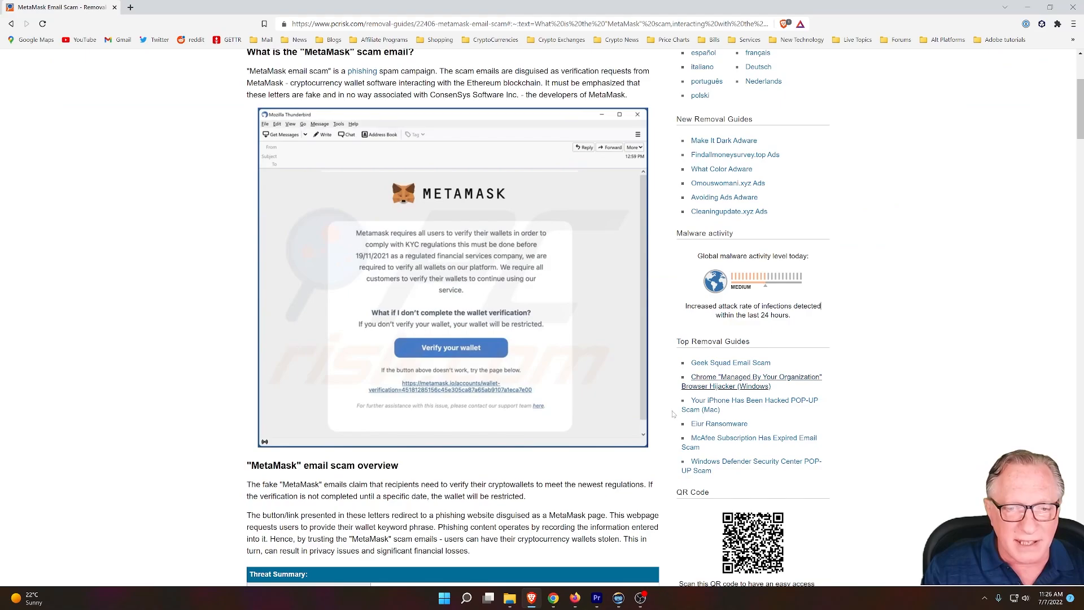
left_click(176, 6)
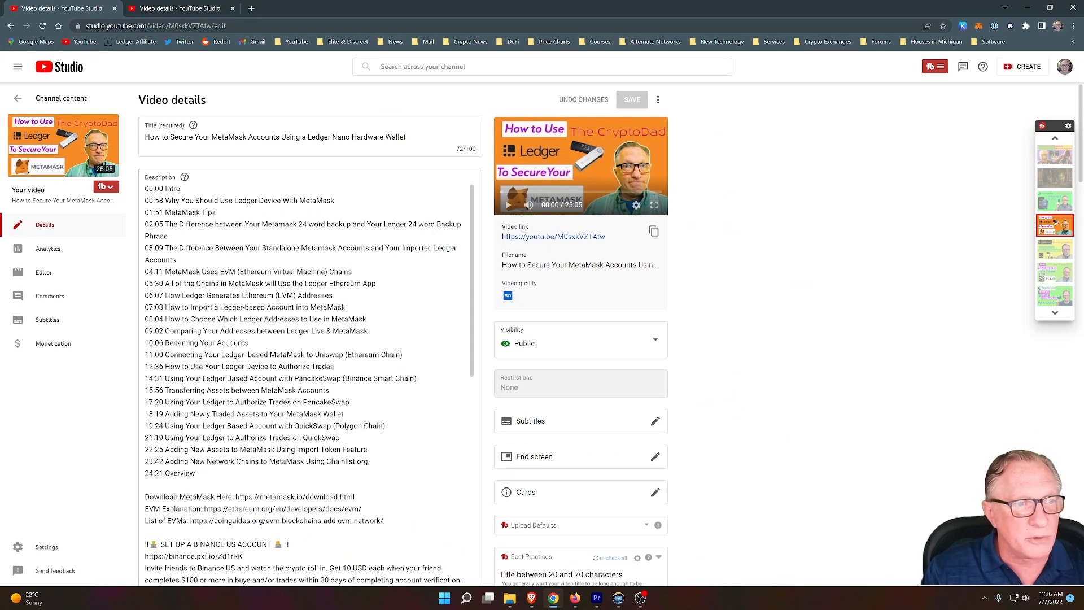